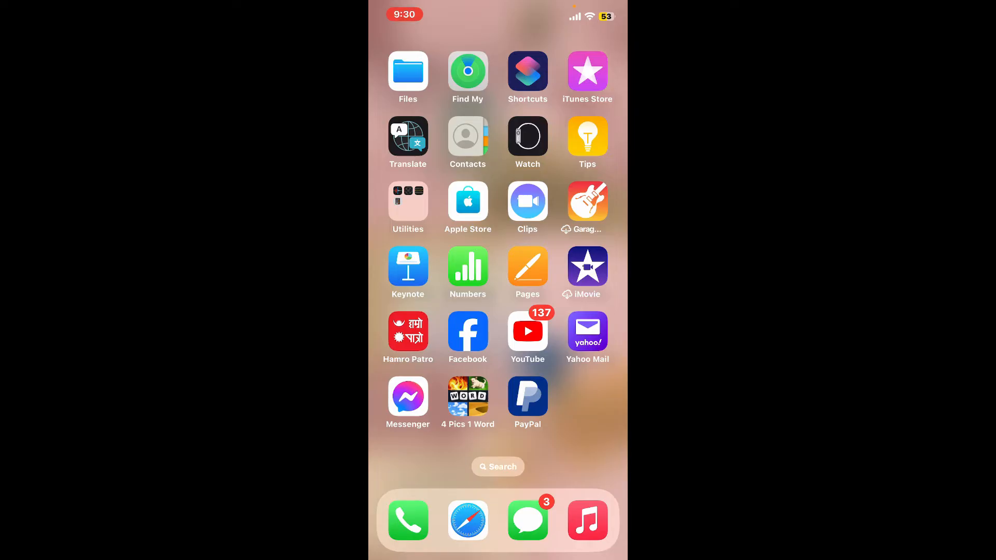
Search the App Store for Alight Motion and launch it from its store page.
{"action": "scroll", "scroll_direction": "left", "scroll_amount": 3}
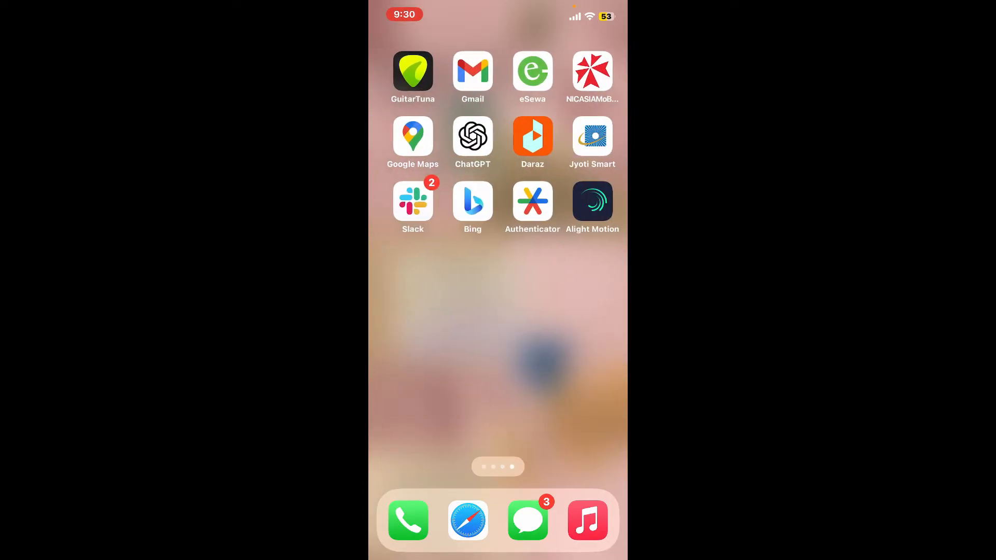
{"action": "left_click", "coordinate": [592, 202]}
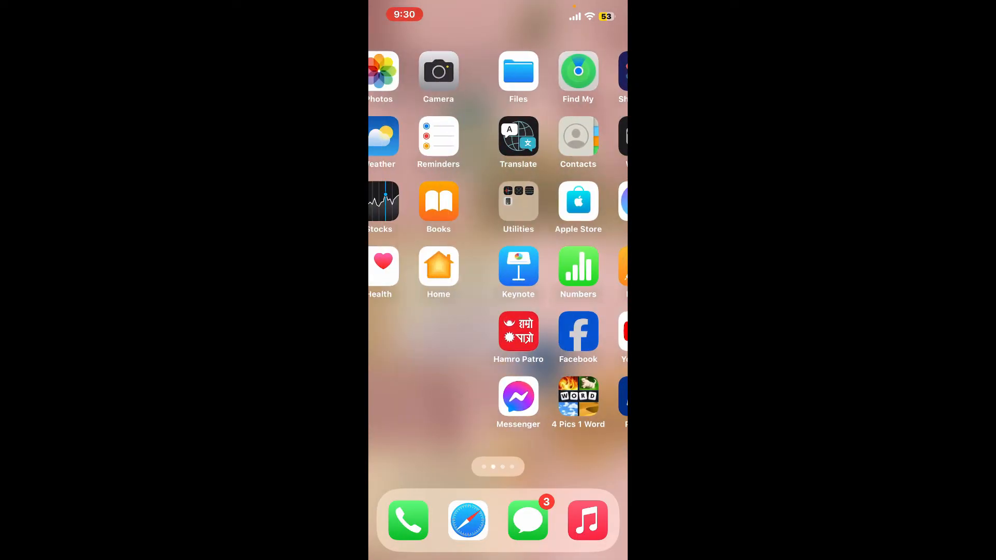
{"action": "type", "text": "alight motion"}
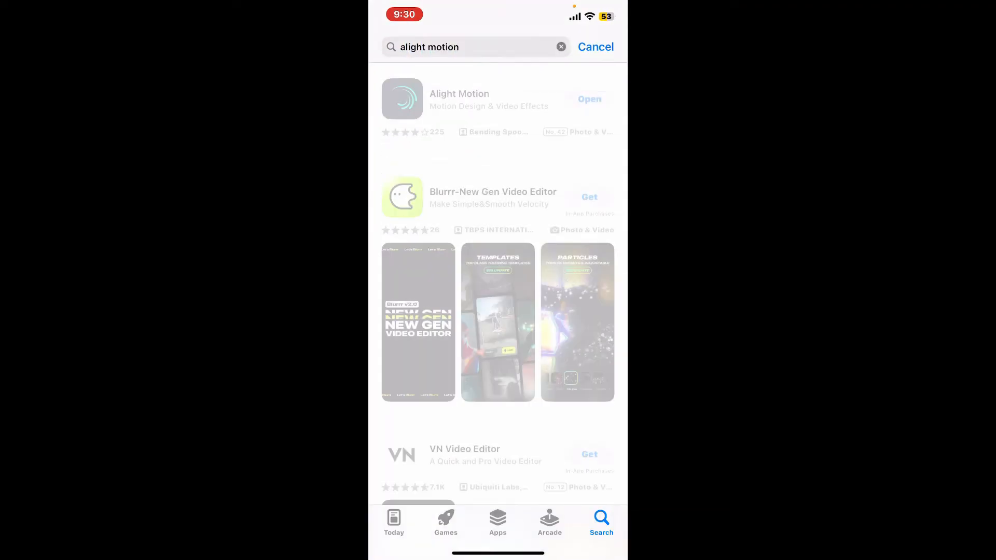
{"action": "left_click", "coordinate": [458, 99]}
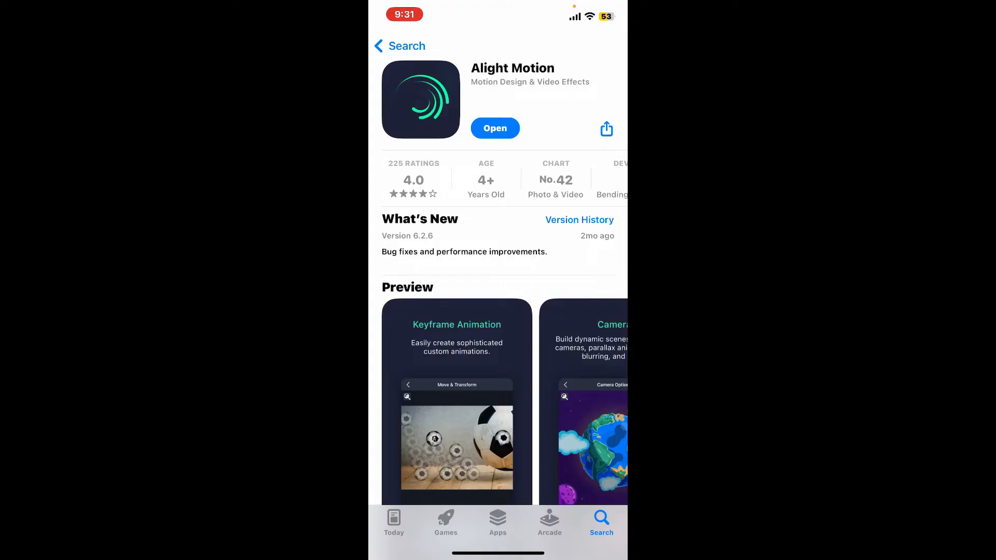
{"action": "left_click", "coordinate": [495, 128]}
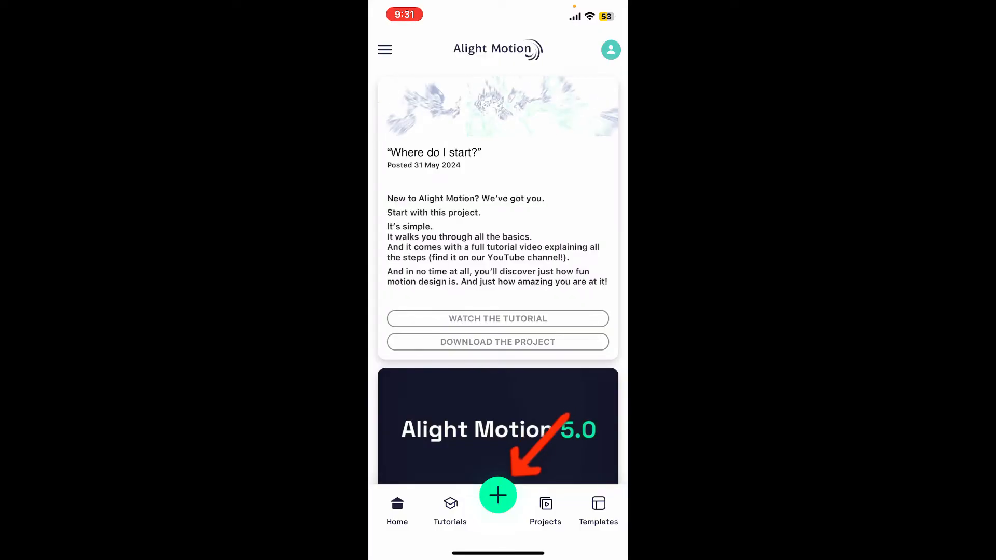
Start a new project named 'rupa' at 2160p 4K resolution and 60 fps.
{"action": "left_click", "coordinate": [498, 496]}
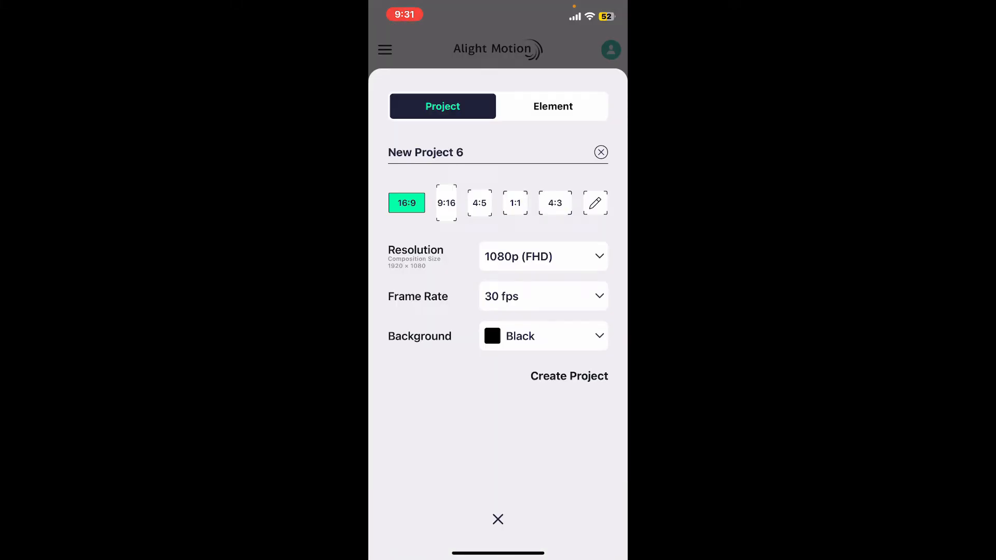
{"action": "left_click", "coordinate": [425, 152]}
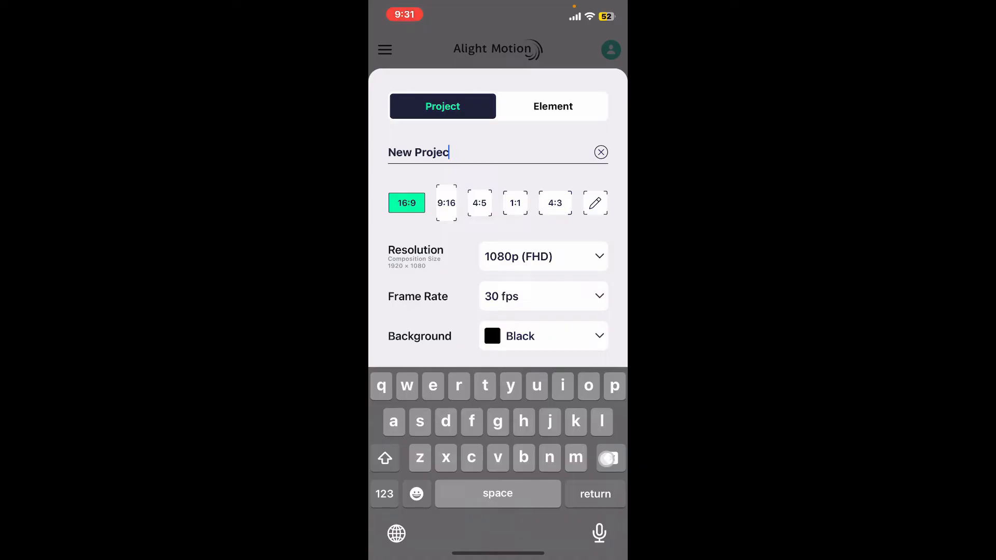
{"action": "type", "text": "rupa"}
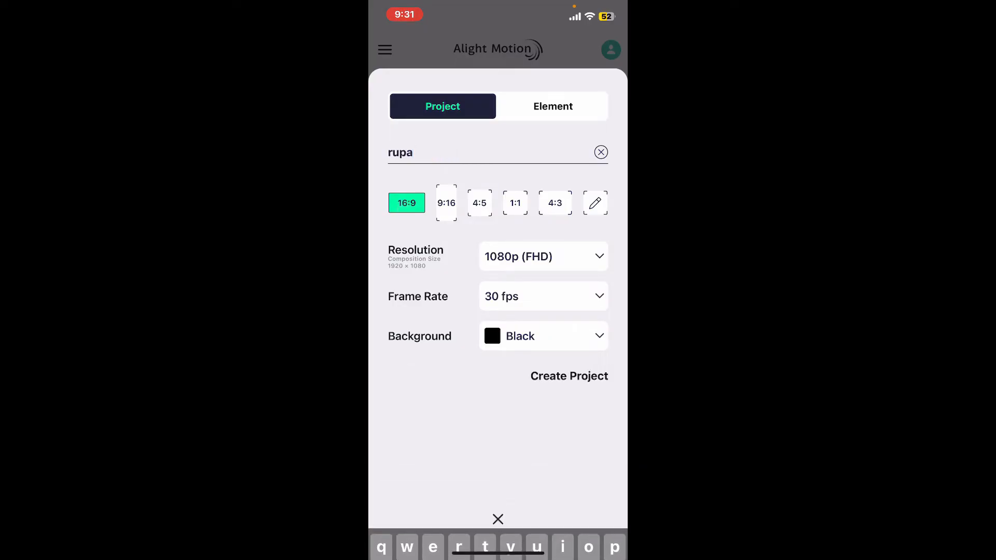
{"action": "left_click", "coordinate": [542, 257]}
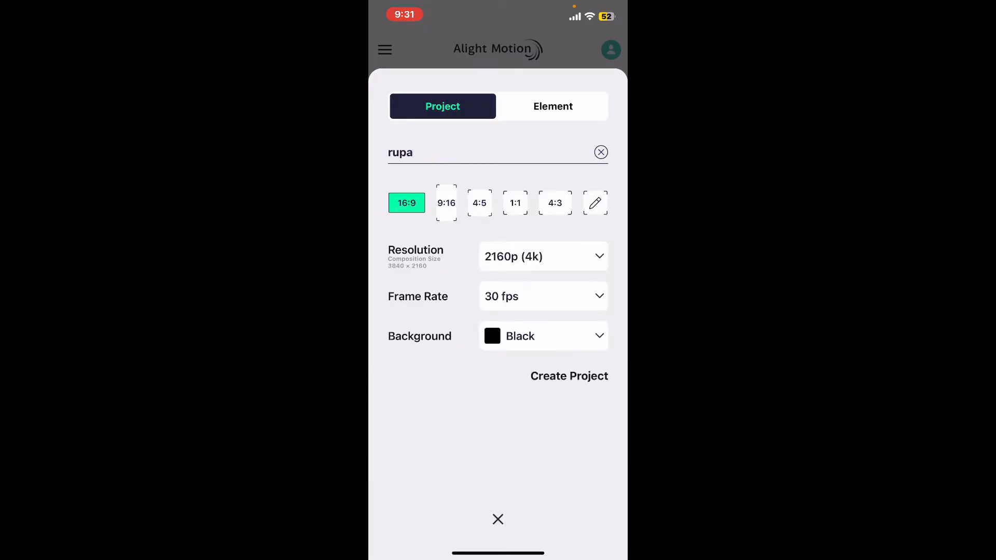
{"action": "left_click", "coordinate": [543, 296]}
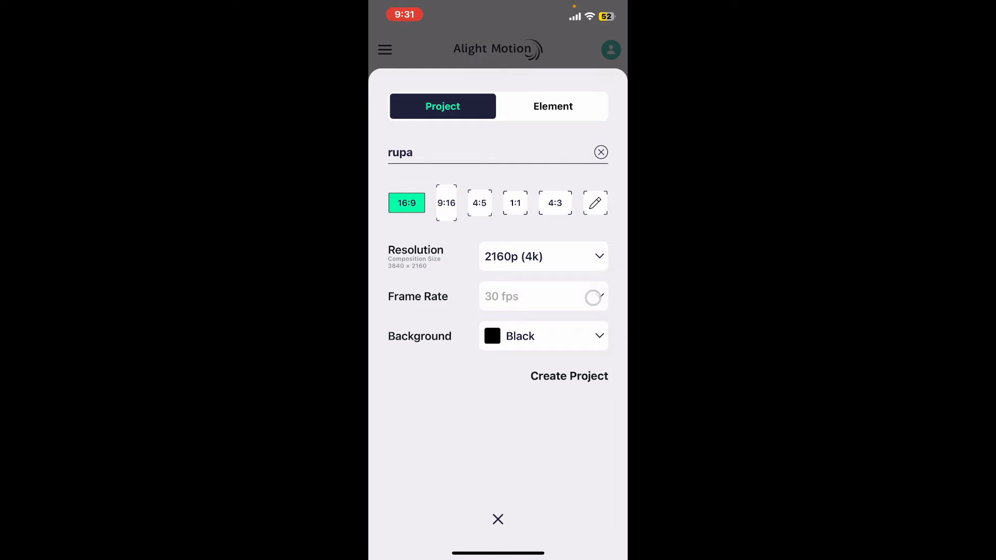
{"action": "left_click", "coordinate": [542, 296]}
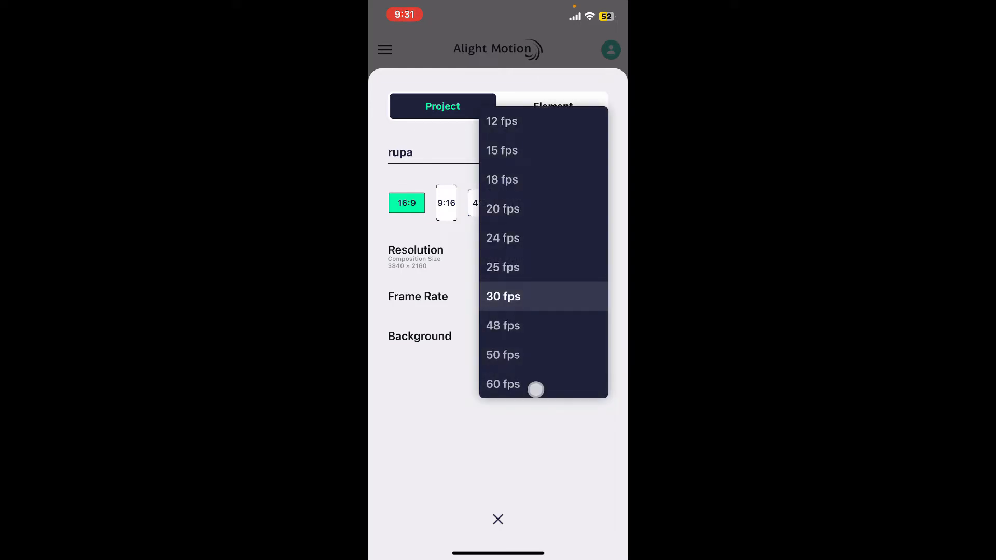
{"action": "left_click", "coordinate": [502, 384]}
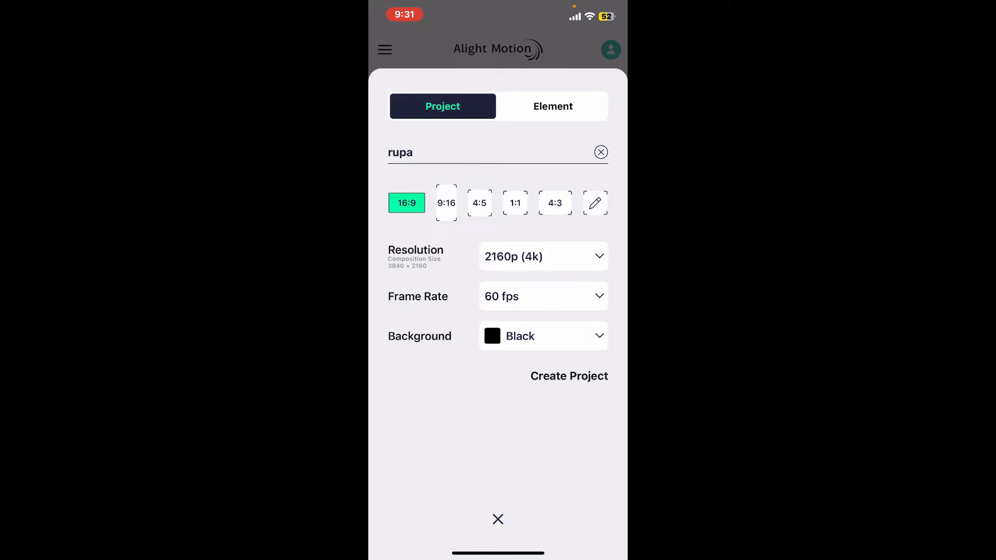
Create the 'rupa' project and close the Choose a plan subscription offer.
{"action": "left_click", "coordinate": [542, 336]}
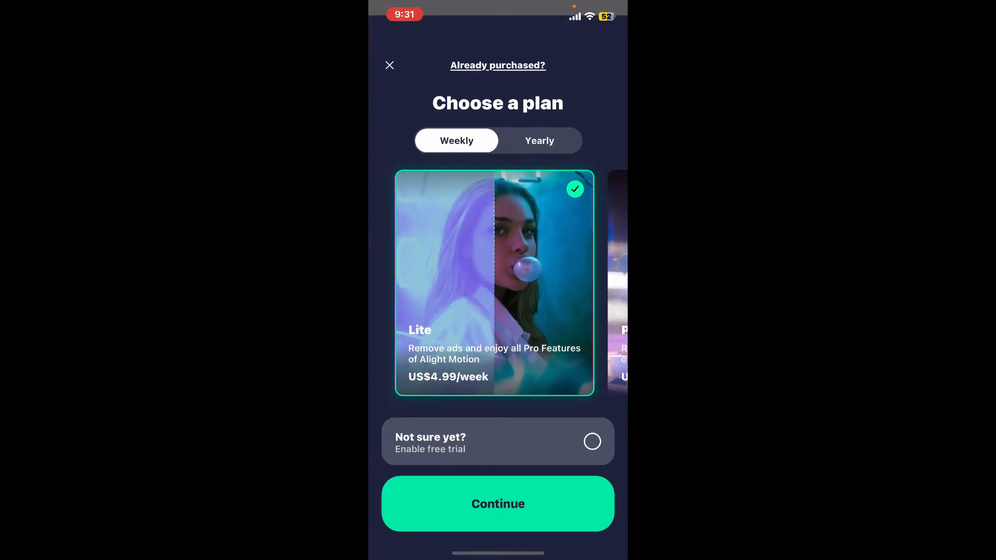
{"action": "left_click", "coordinate": [390, 65]}
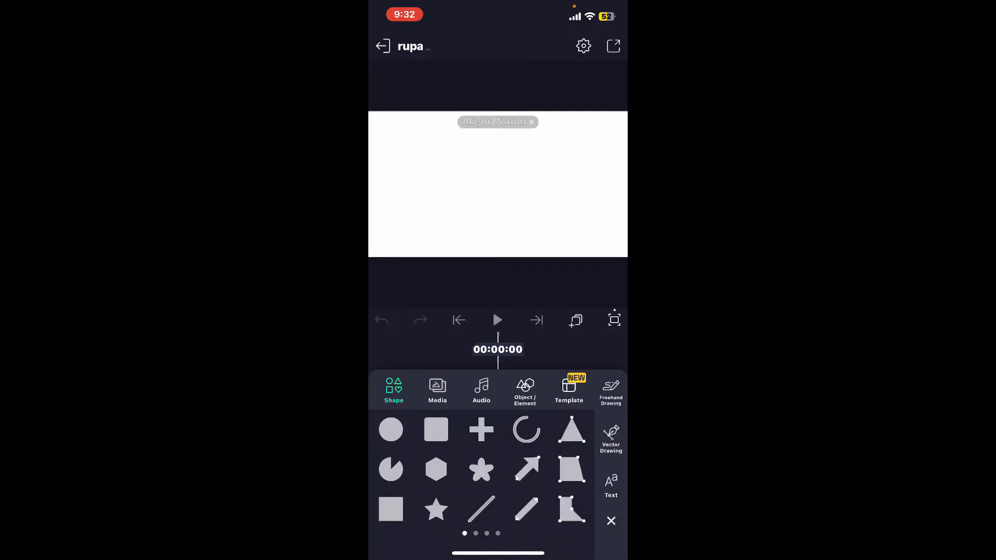
Add a green circle shape to the canvas and open Export & Share.
{"action": "left_click", "coordinate": [390, 430]}
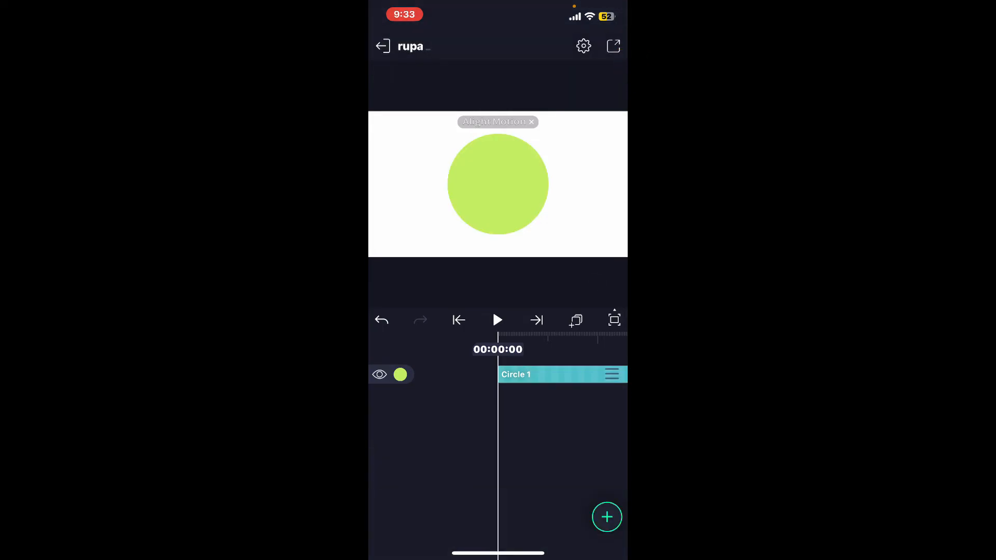
{"action": "left_click", "coordinate": [612, 46]}
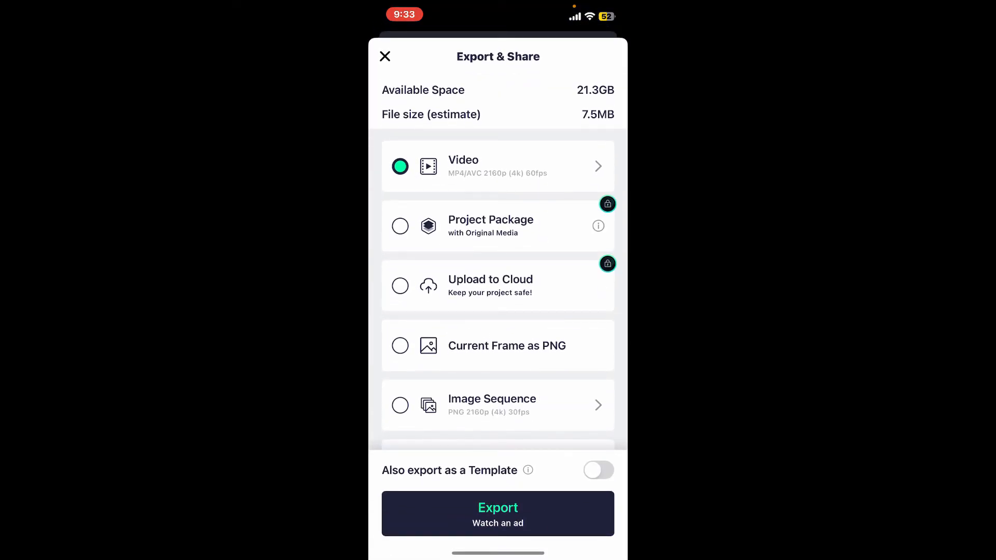
{"action": "scroll", "scroll_direction": "down", "scroll_amount": 3}
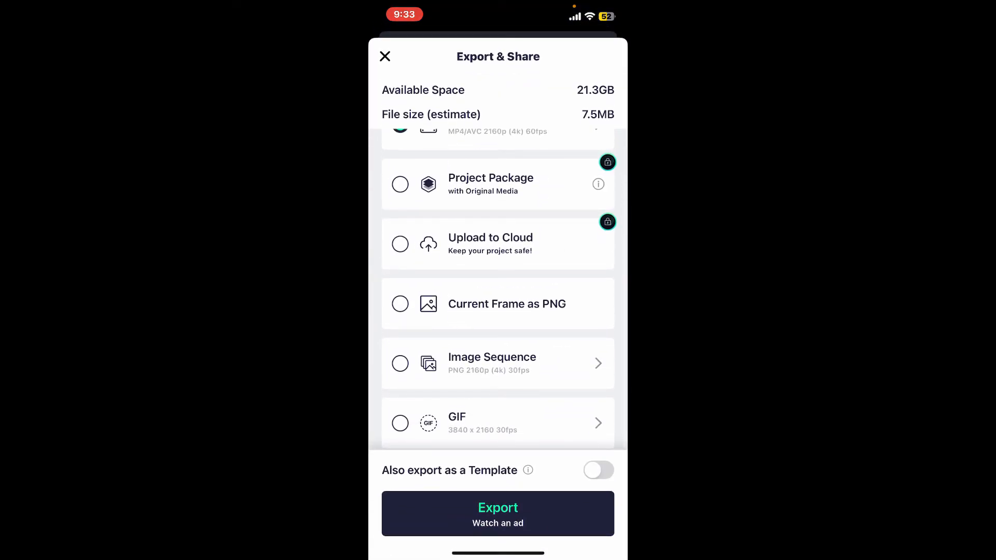